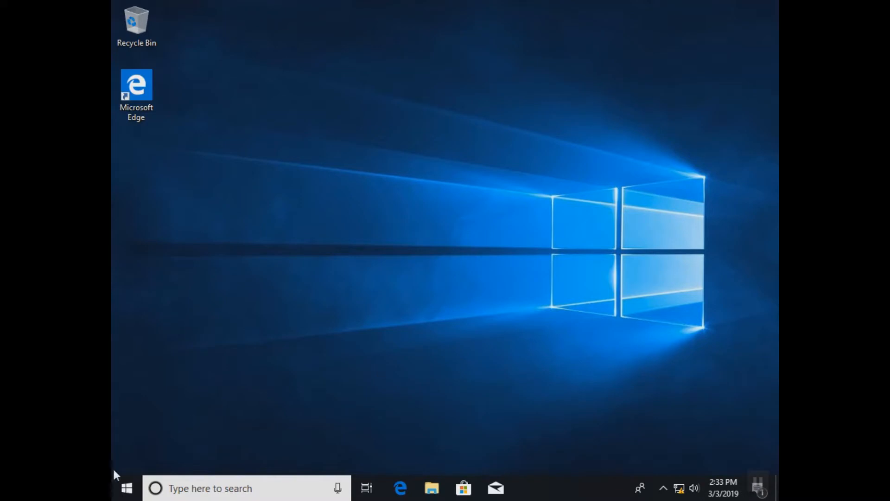
Search 'settings' from Start and scroll the Settings home to Update & Security.
click(127, 488)
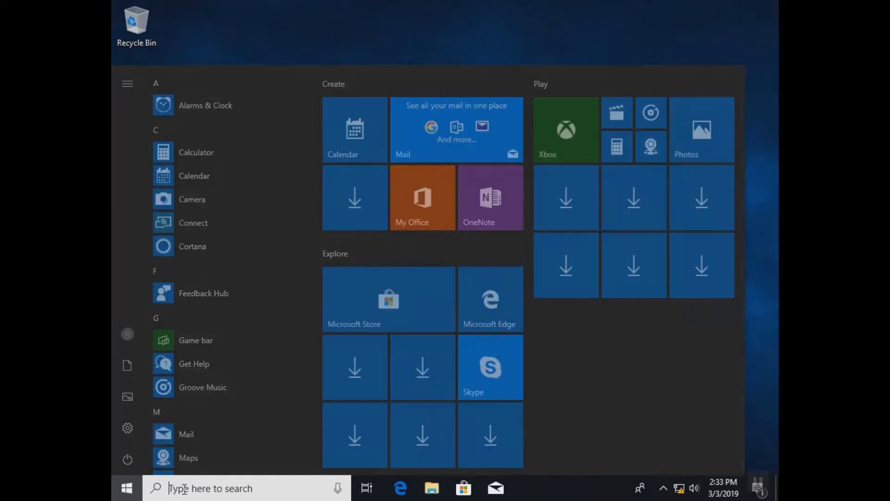
text(settings)
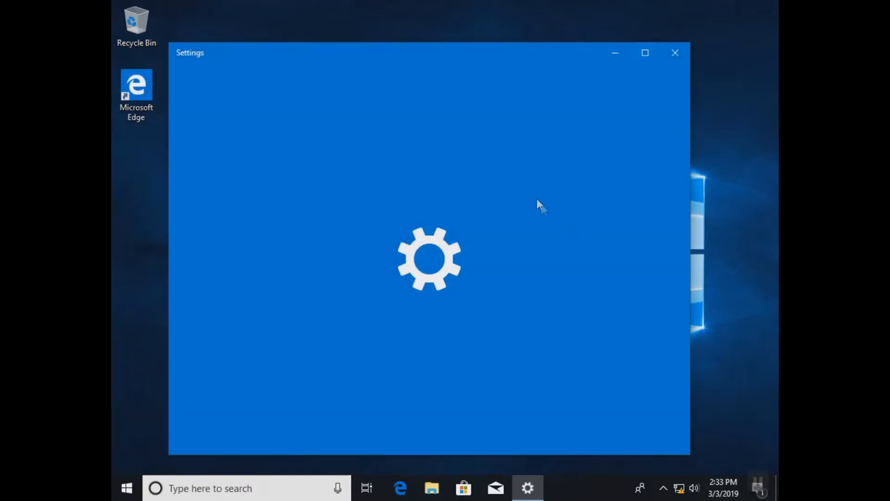
mouse_move(642, 180)
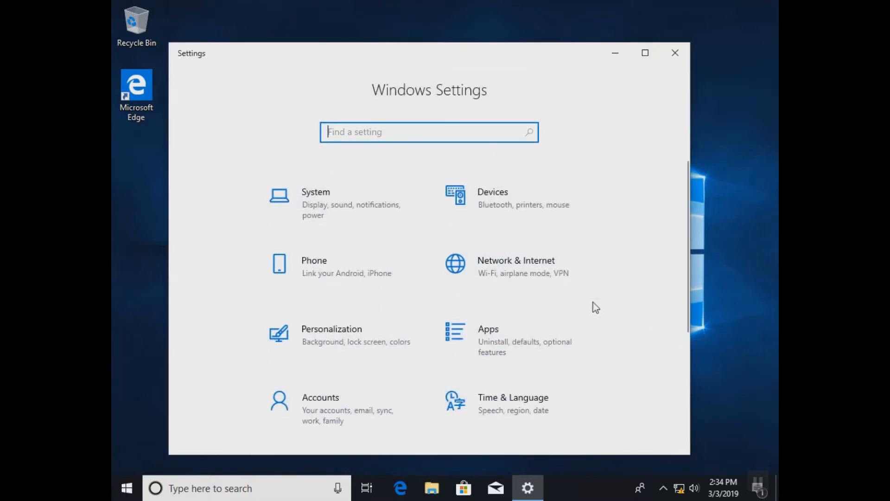
mouse_move(601, 309)
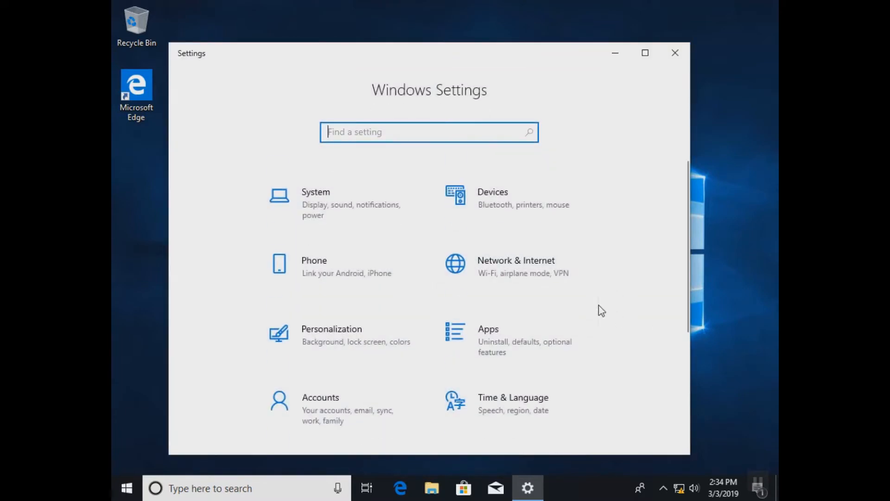
scroll(down, 3)
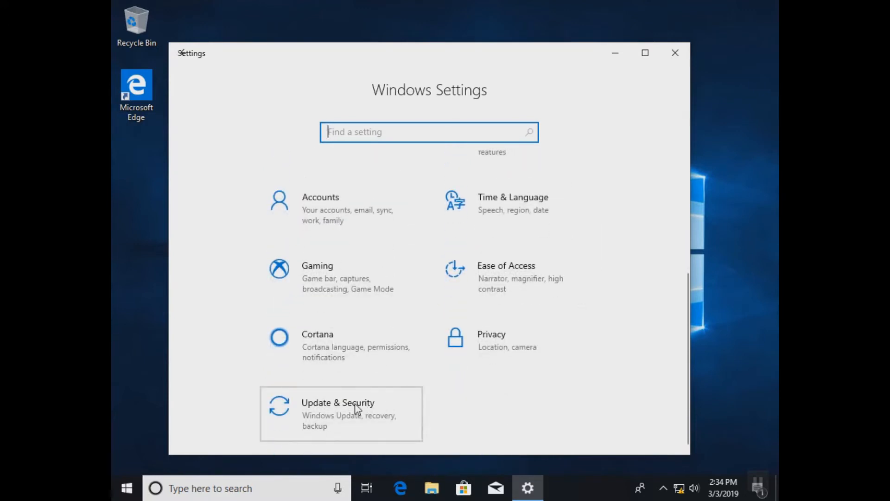
mouse_move(758, 486)
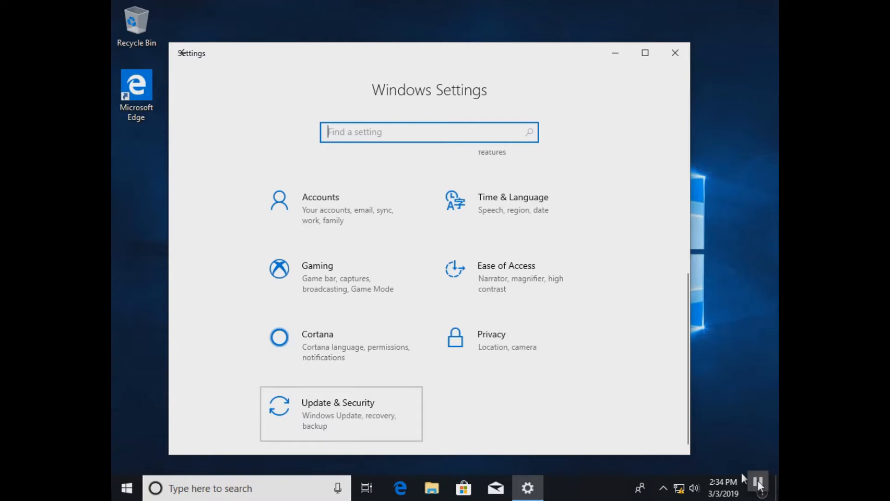
Go to Update & Security and choose the Recovery page in the sidebar.
click(337, 413)
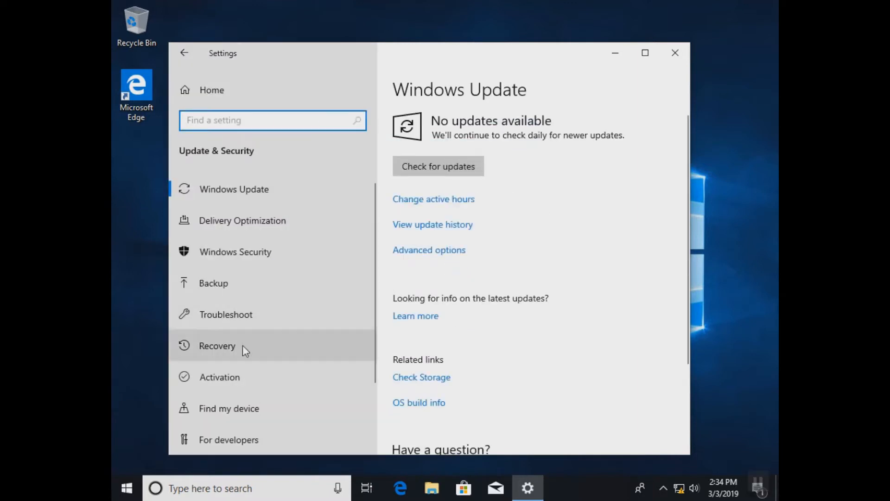
mouse_move(235, 349)
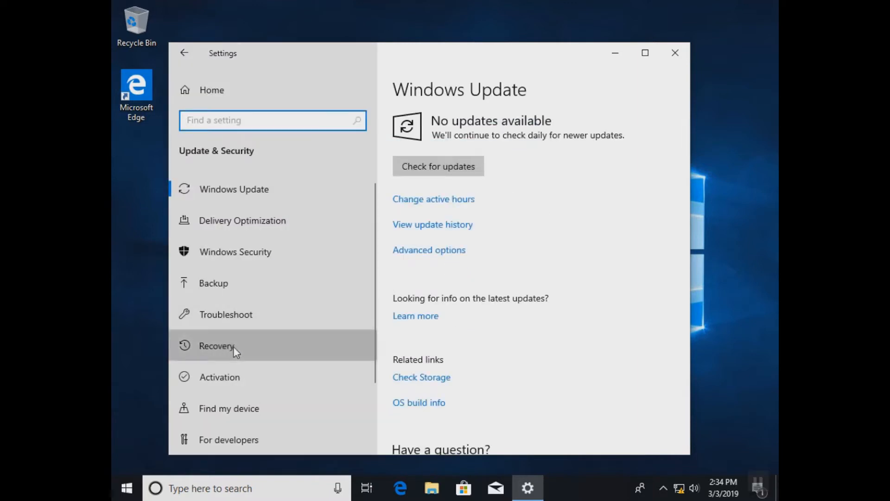
click(217, 346)
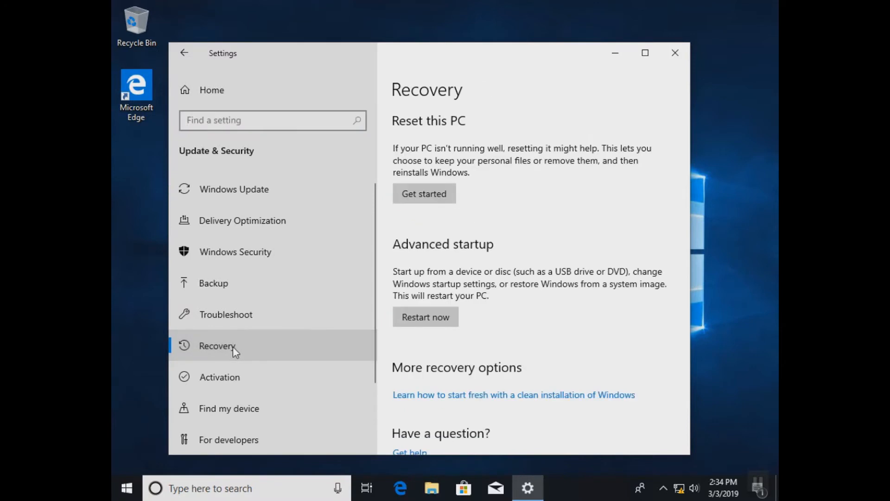
mouse_move(437, 98)
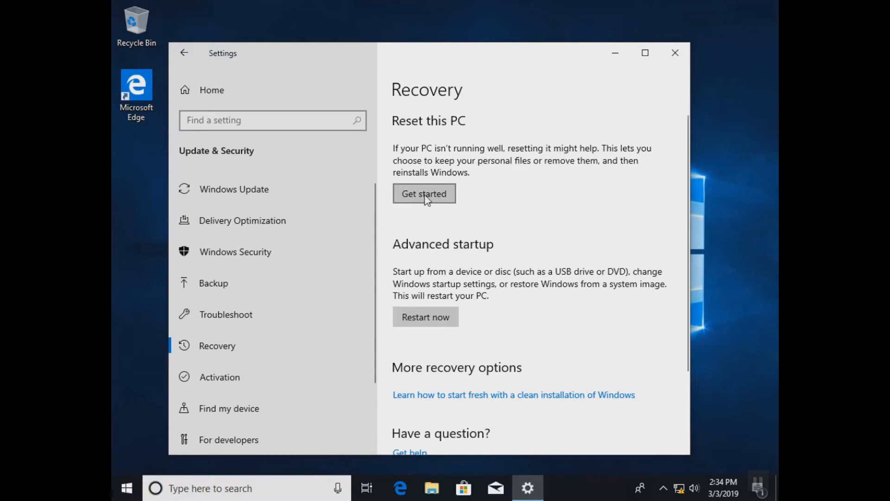
mouse_move(441, 270)
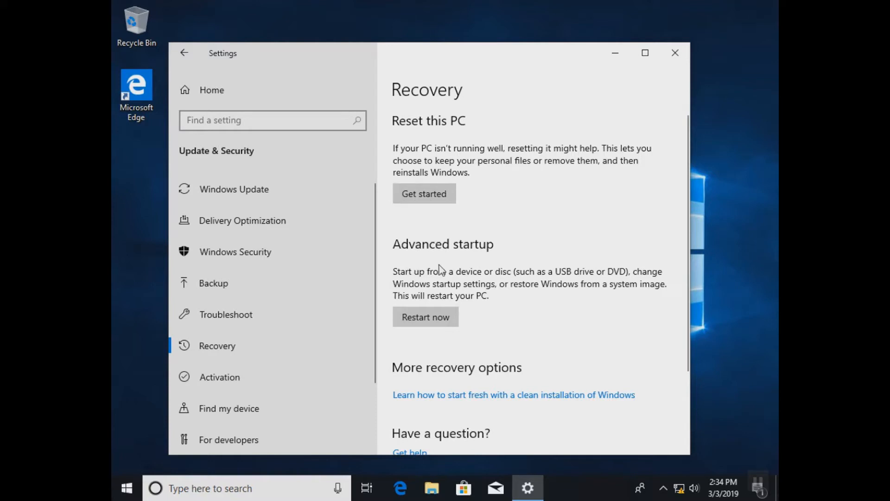
mouse_move(454, 292)
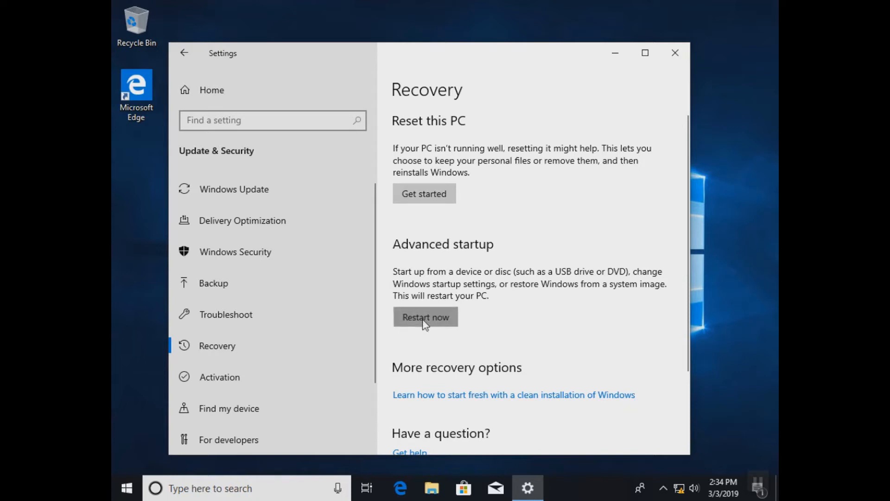
mouse_move(501, 339)
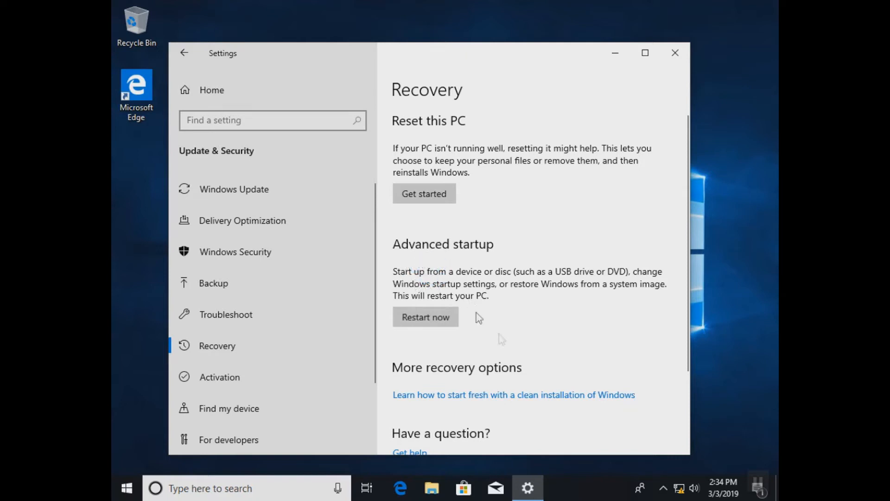
Choose Troubleshoot on the recovery Choose an option screen.
click(425, 317)
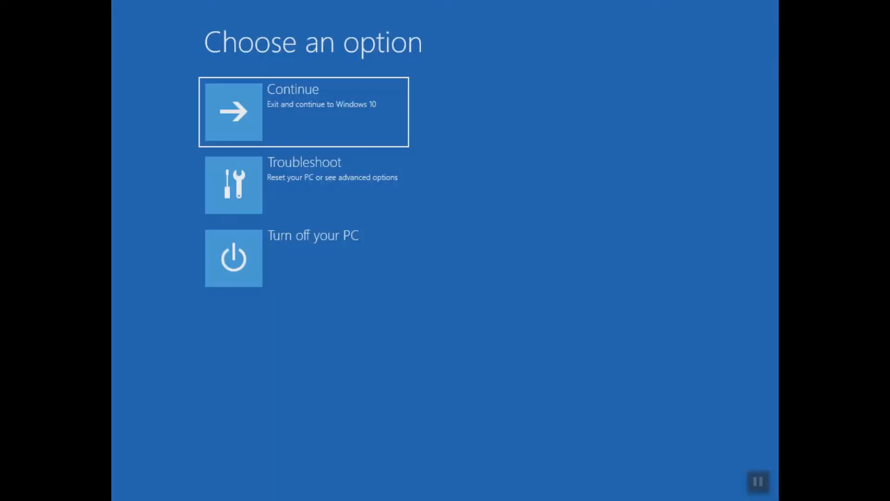
mouse_move(357, 204)
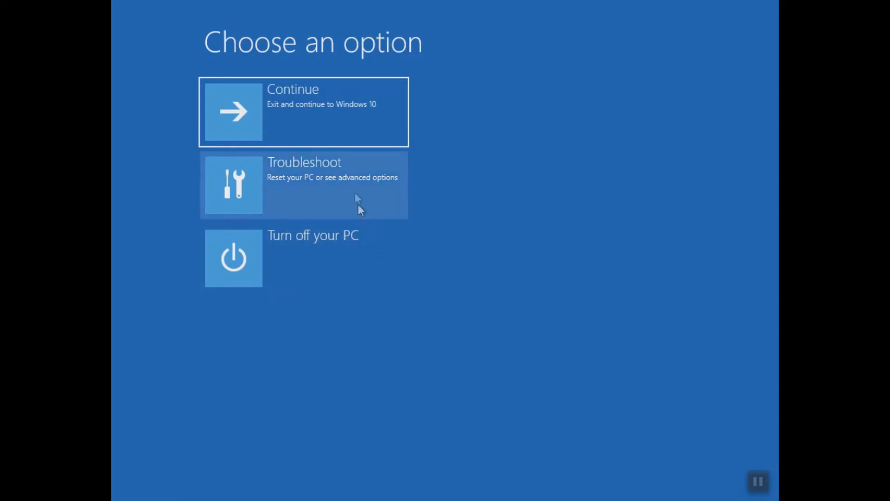
mouse_move(315, 147)
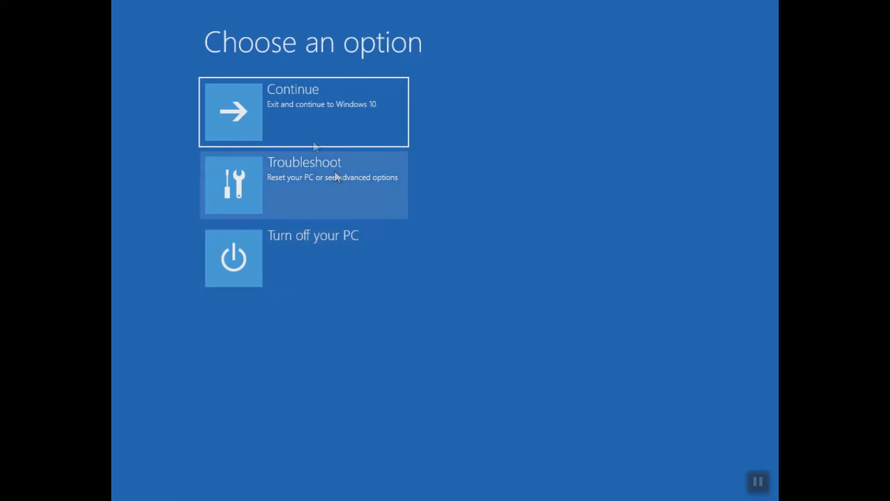
mouse_move(331, 183)
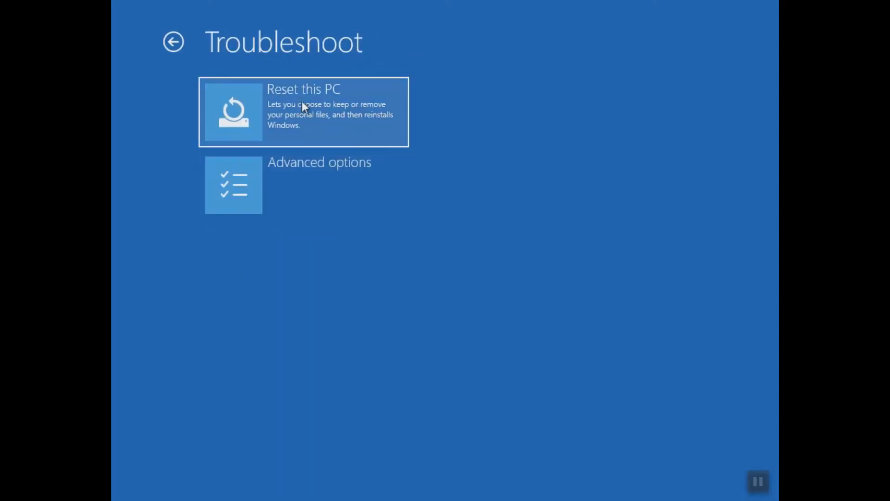
mouse_move(291, 121)
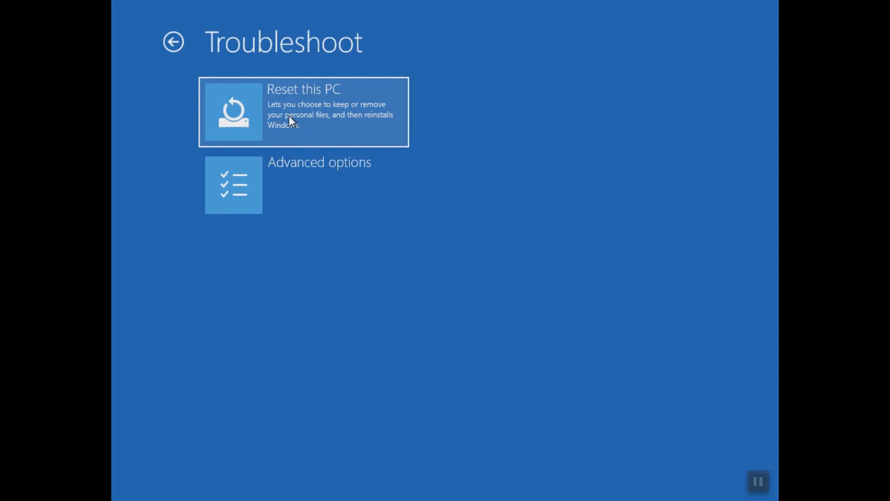
mouse_move(310, 114)
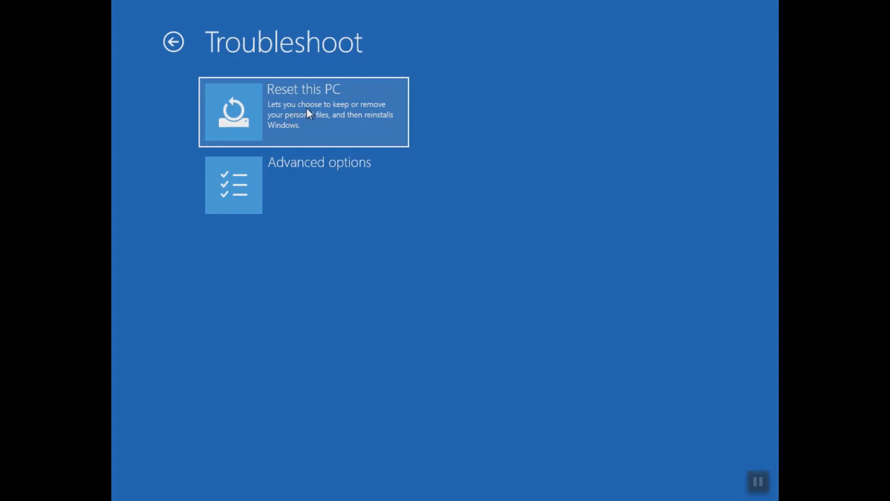
mouse_move(289, 116)
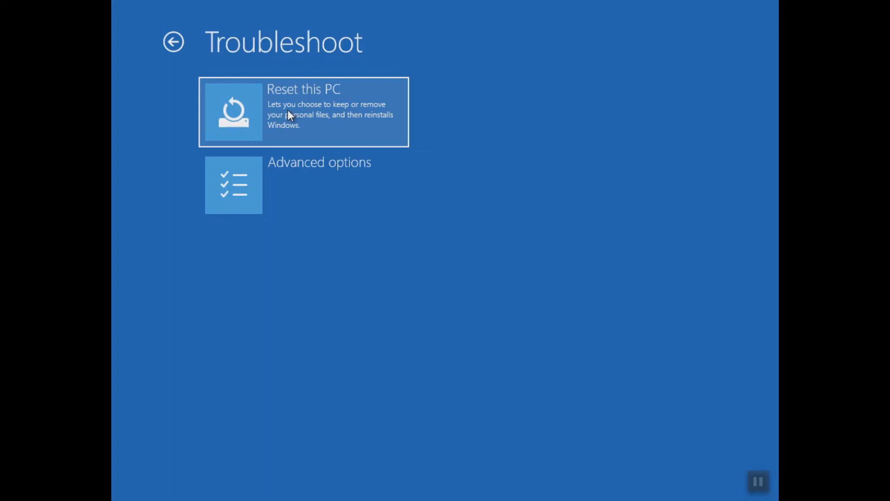
mouse_move(299, 174)
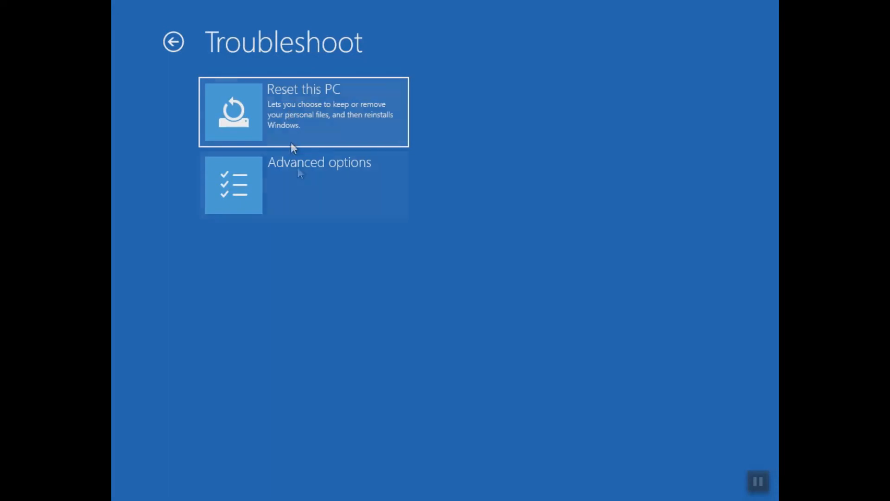
mouse_move(307, 184)
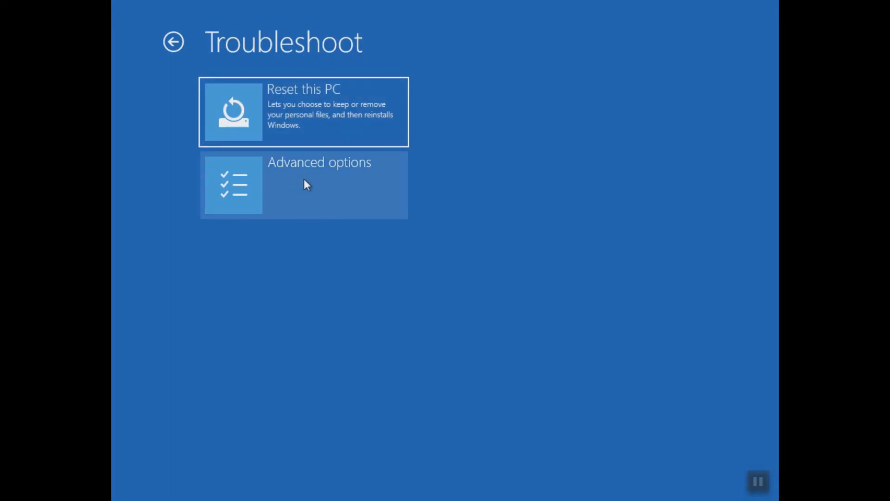
Choose Advanced options on the Troubleshoot screen.
click(304, 184)
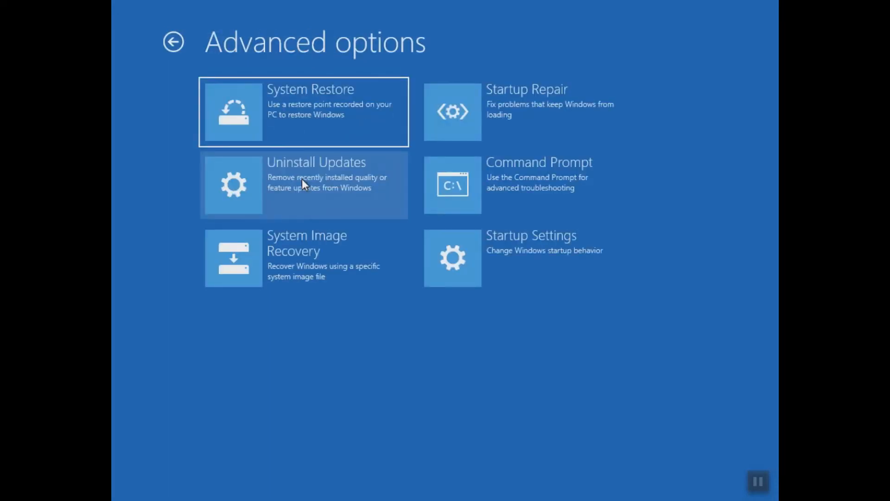
mouse_move(438, 214)
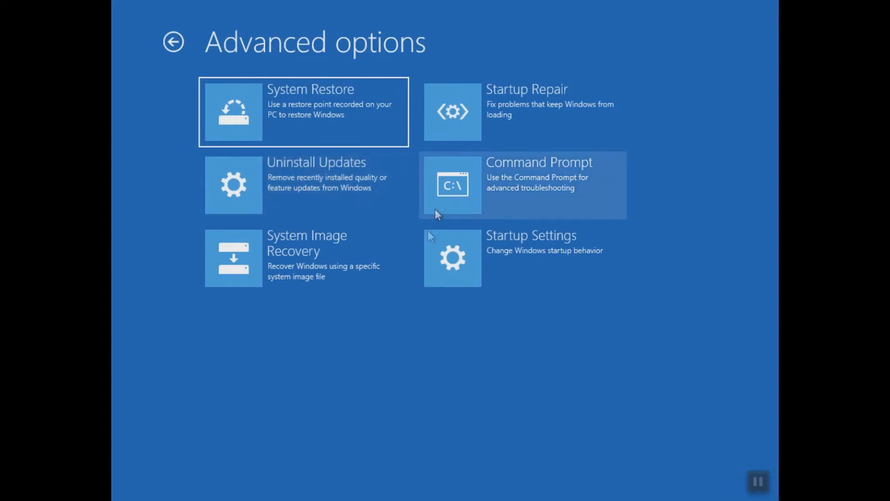
mouse_move(488, 119)
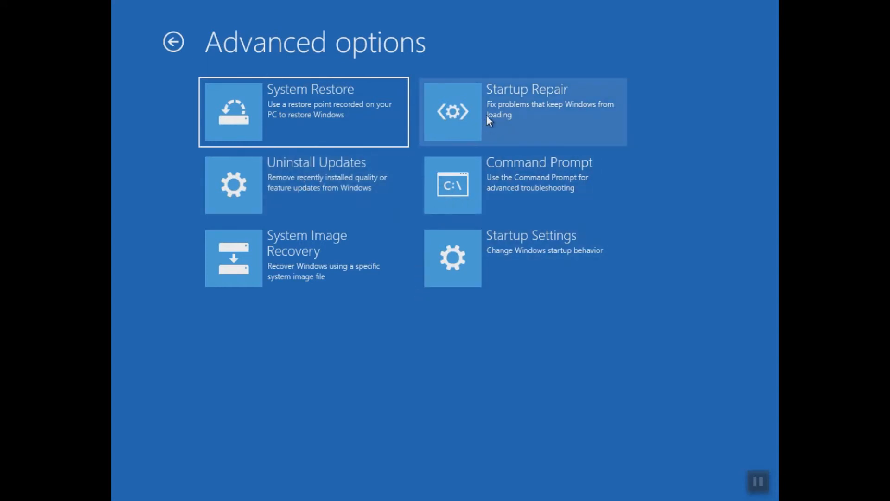
mouse_move(362, 123)
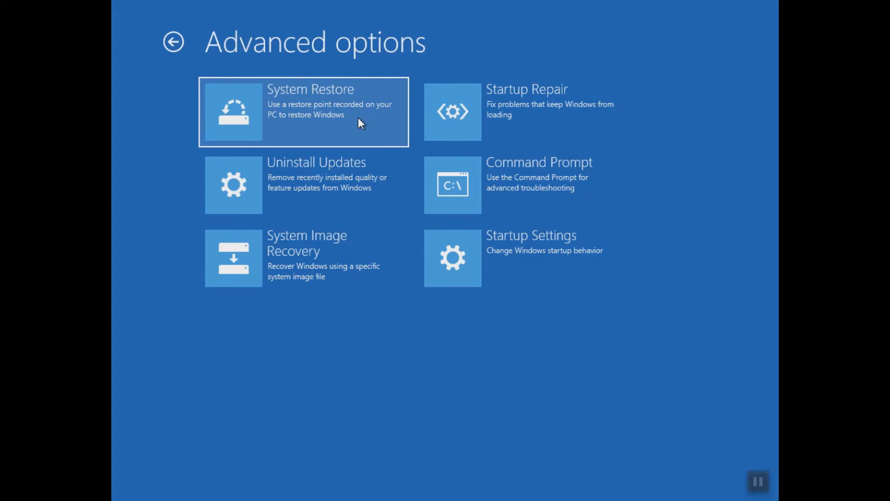
mouse_move(521, 111)
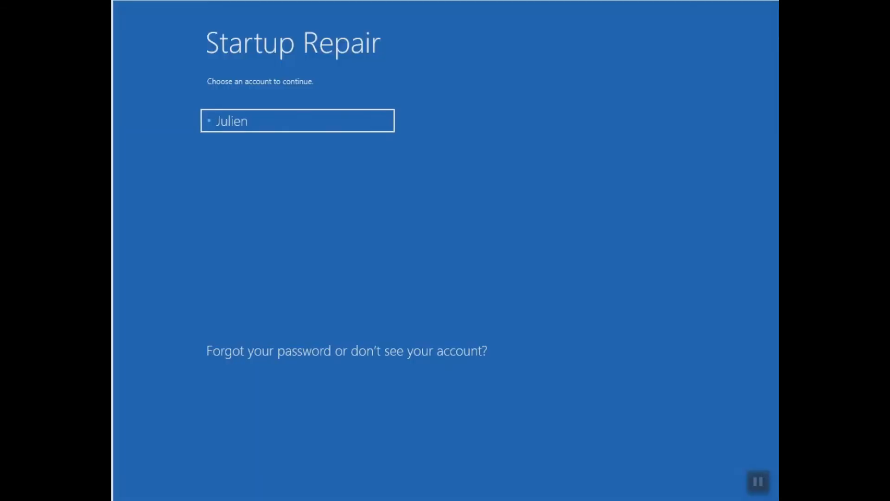
mouse_move(278, 81)
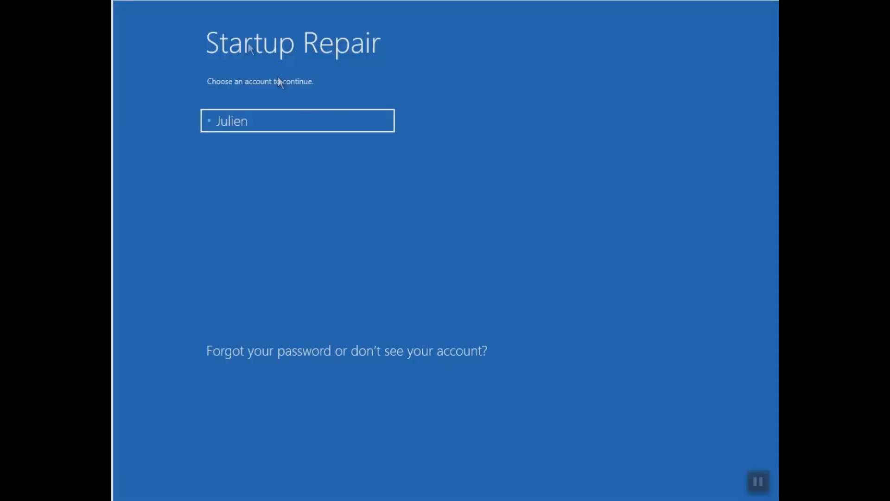
mouse_move(254, 101)
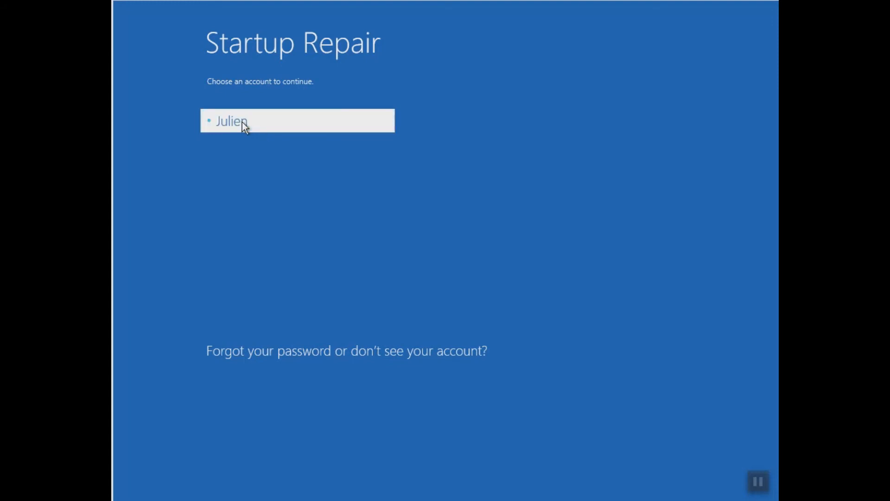
Select the only listed account and continue with a blank password to run Startup Repair.
click(232, 121)
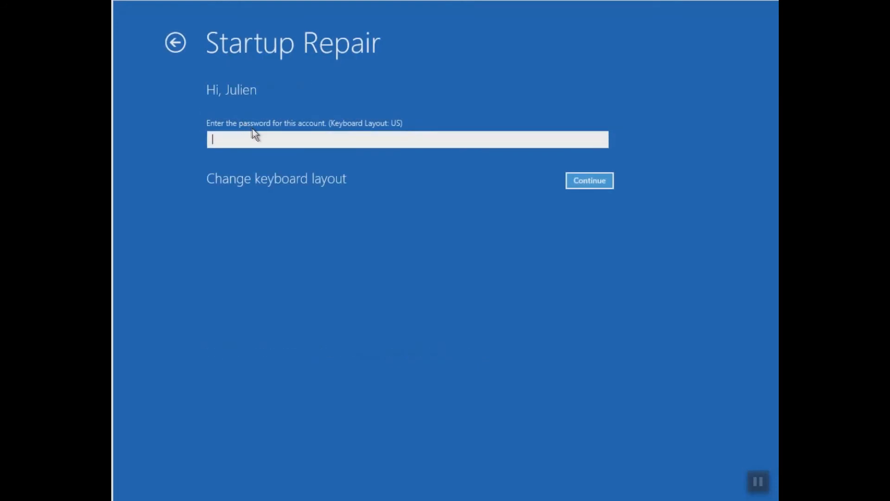
mouse_move(595, 202)
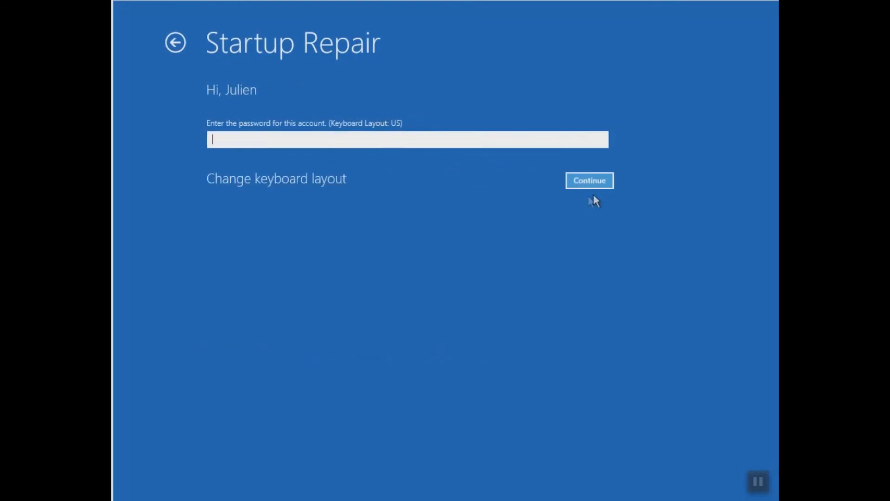
mouse_move(582, 185)
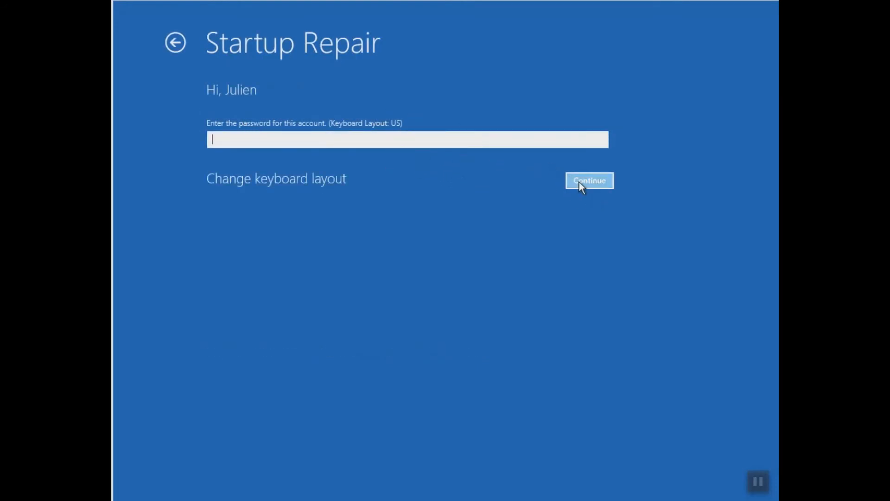
click(589, 181)
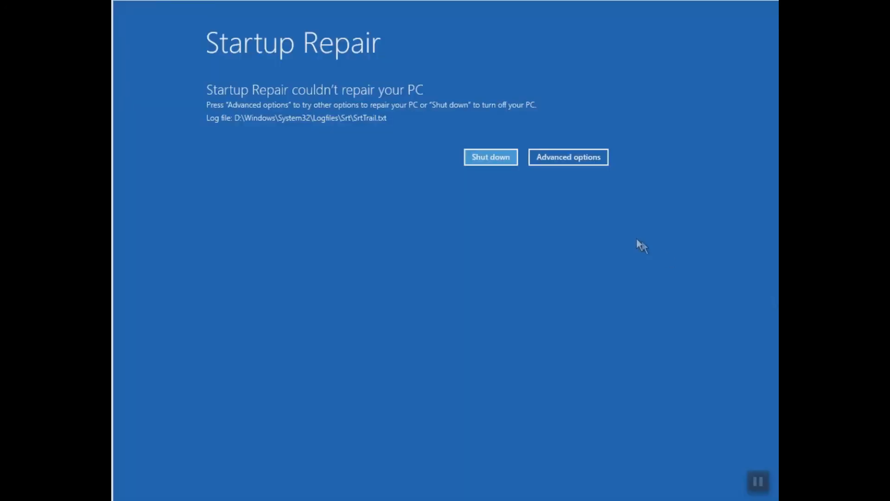
mouse_move(637, 243)
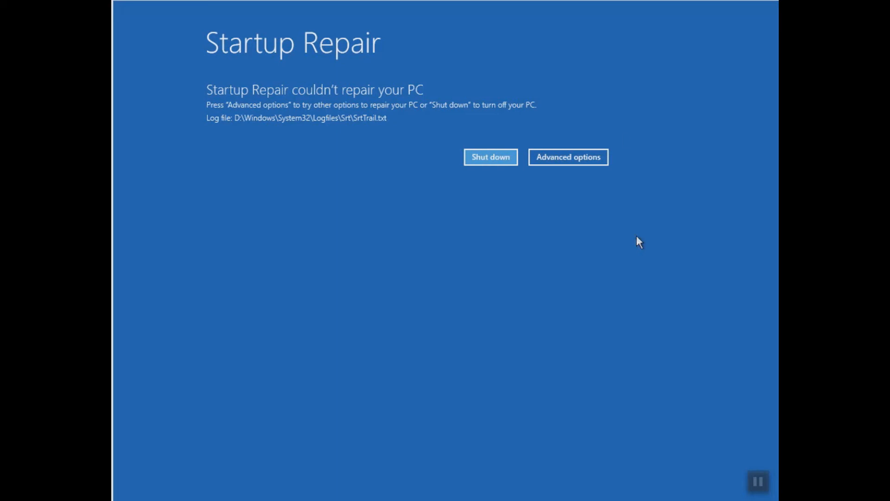
From the repair failure screen, go to Advanced options and then Troubleshoot.
click(567, 157)
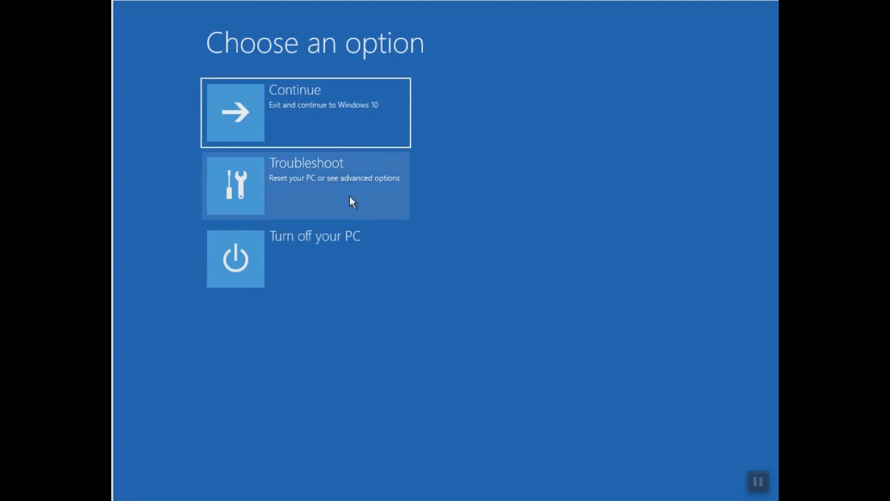
click(305, 185)
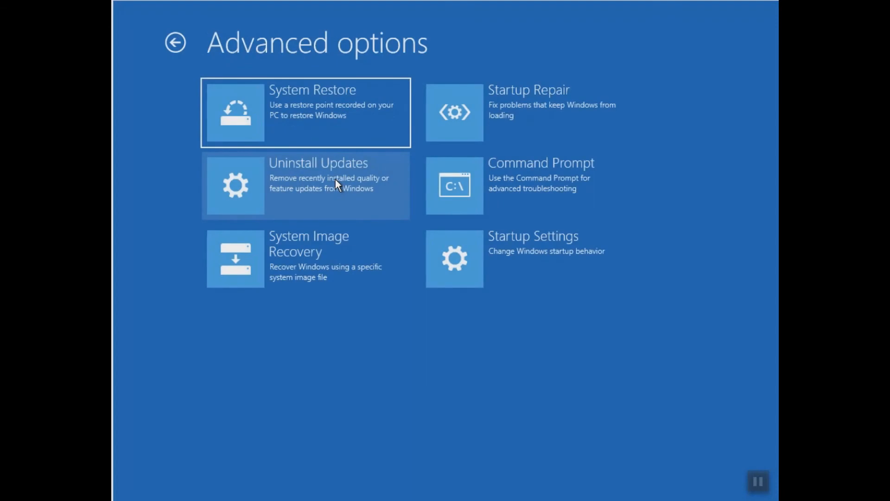
mouse_move(338, 250)
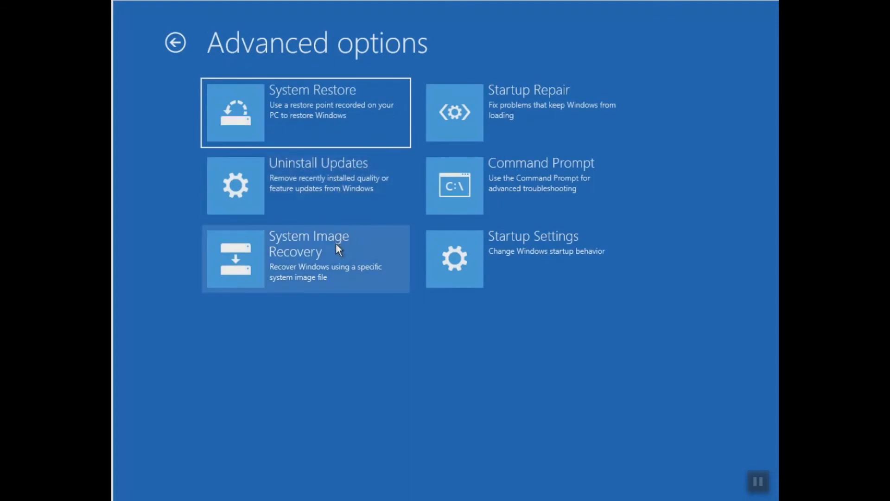
mouse_move(329, 267)
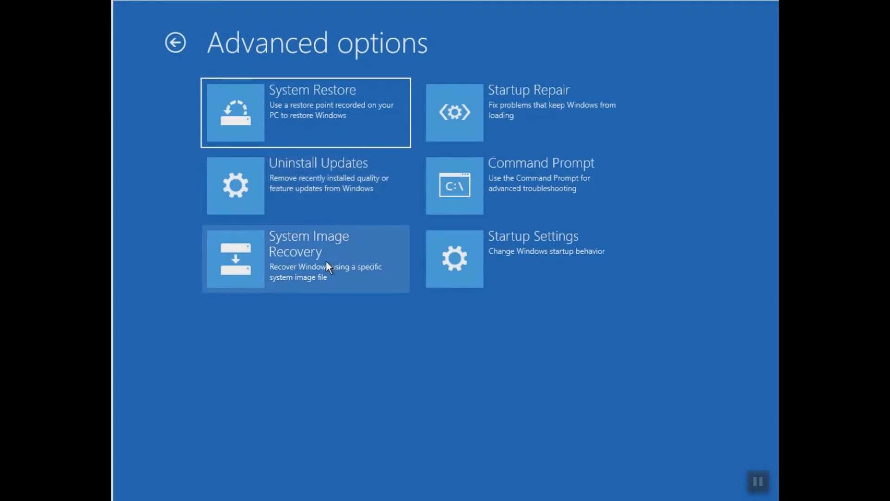